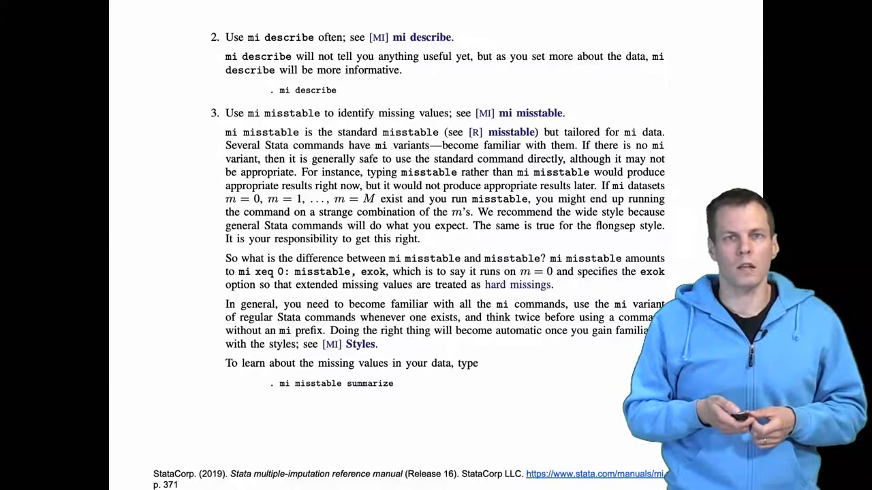
scroll(down, 3)
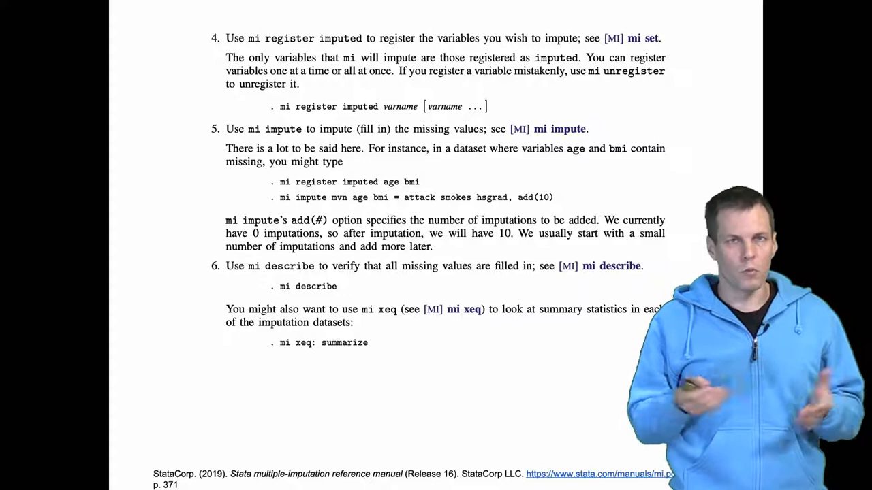
scroll(down, 3)
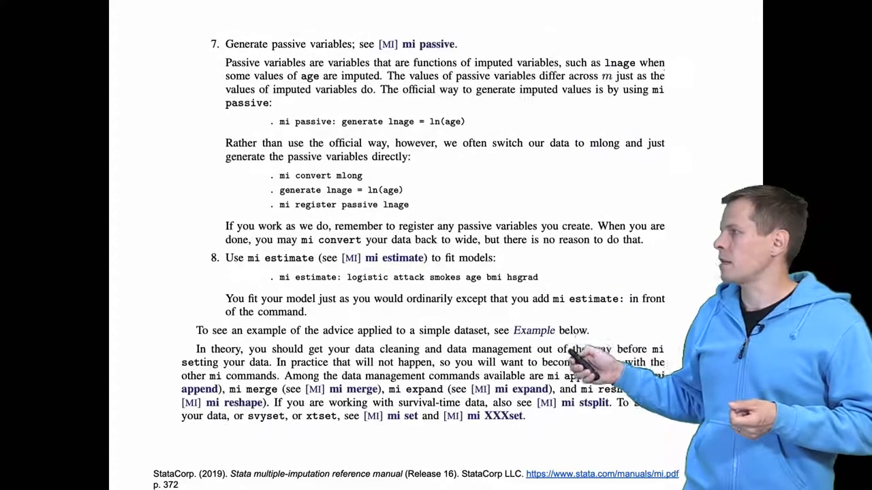